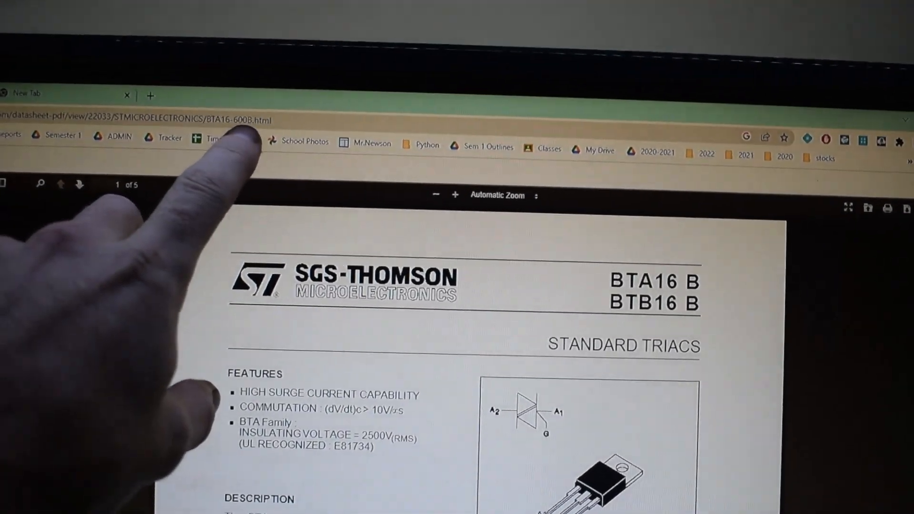
scroll("down", 3)
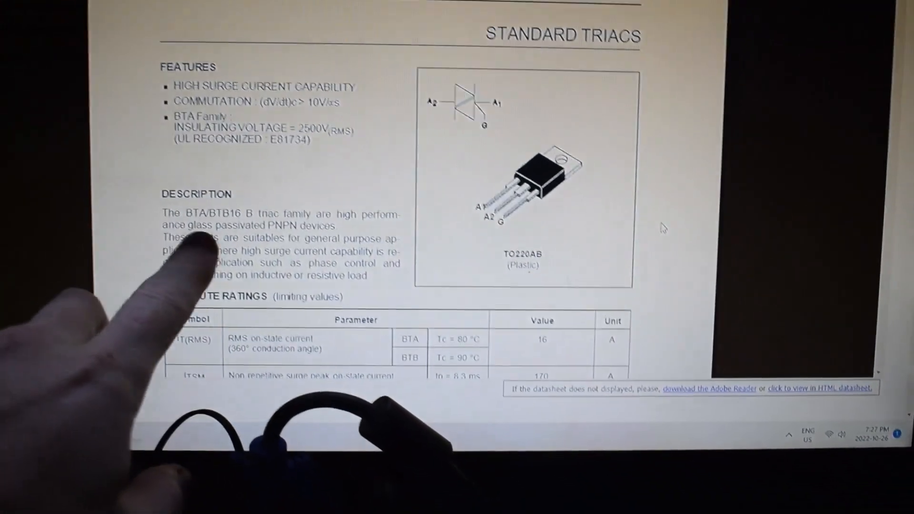